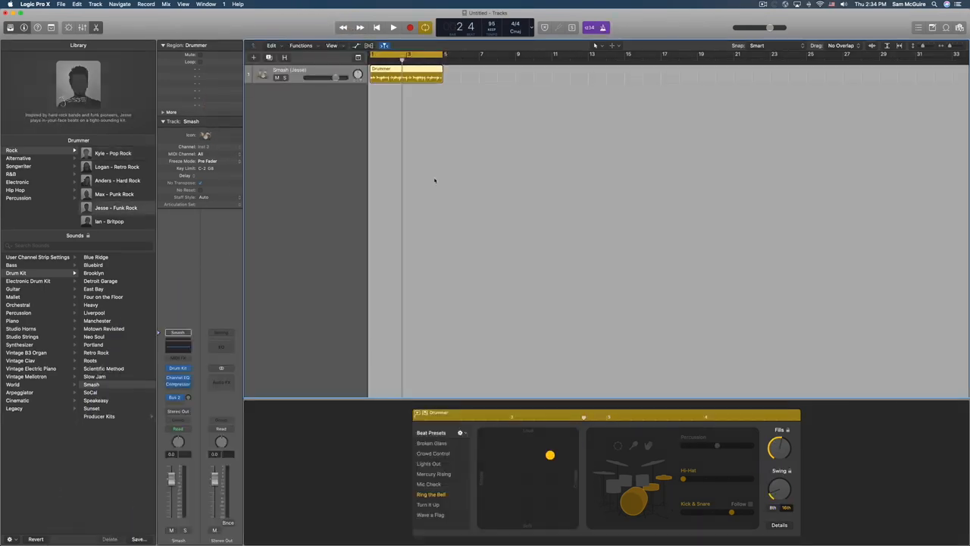
Step: Play the Drummer region to audition it, then stop playback
left_click(393, 27)
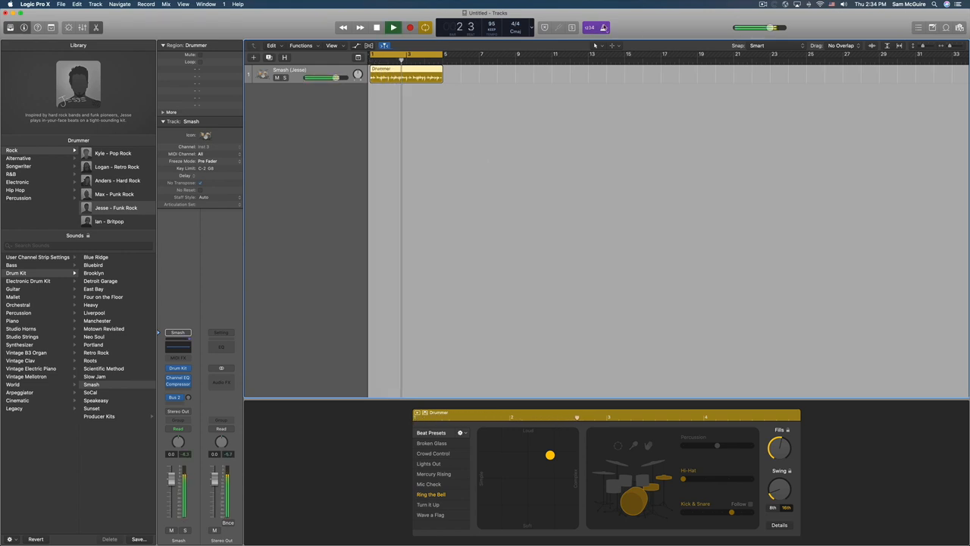
left_click(393, 28)
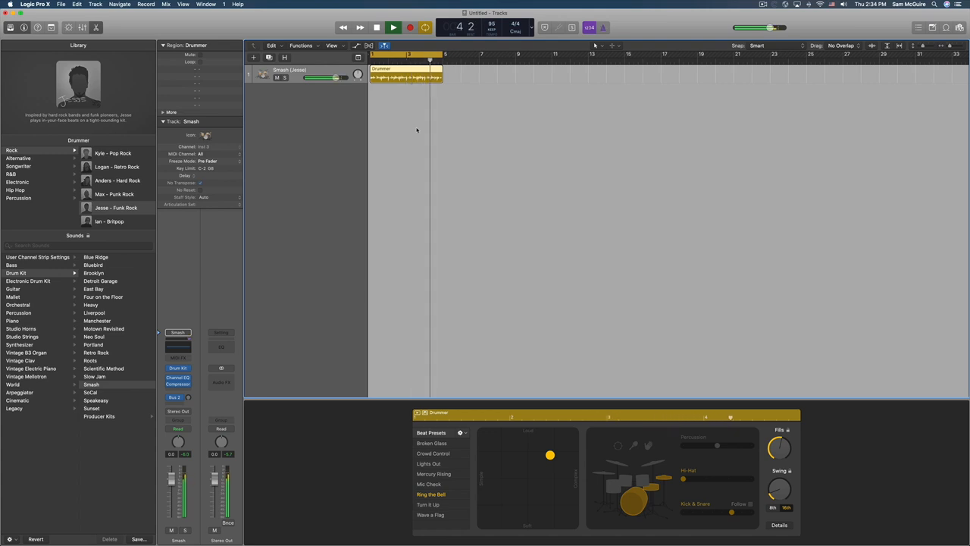
left_click(393, 27)
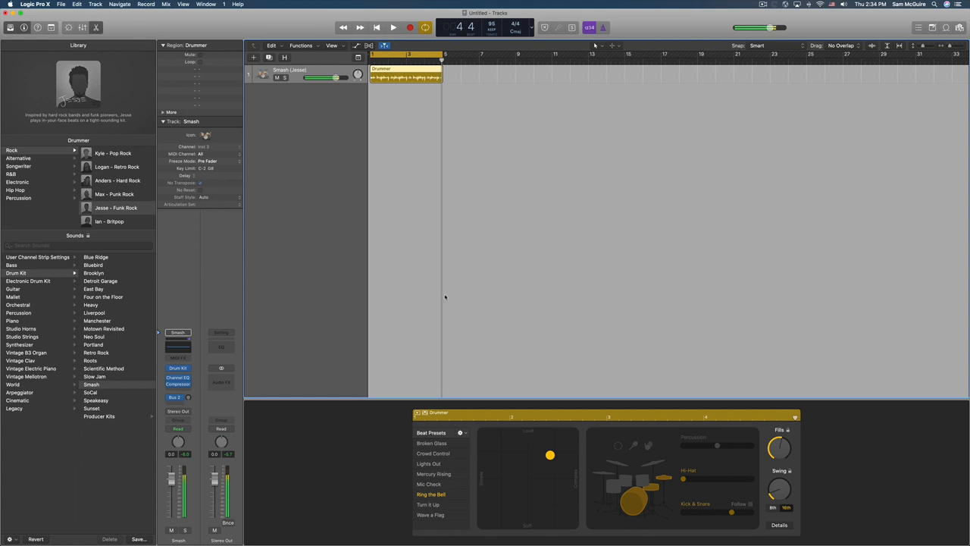
mouse_move(299, 142)
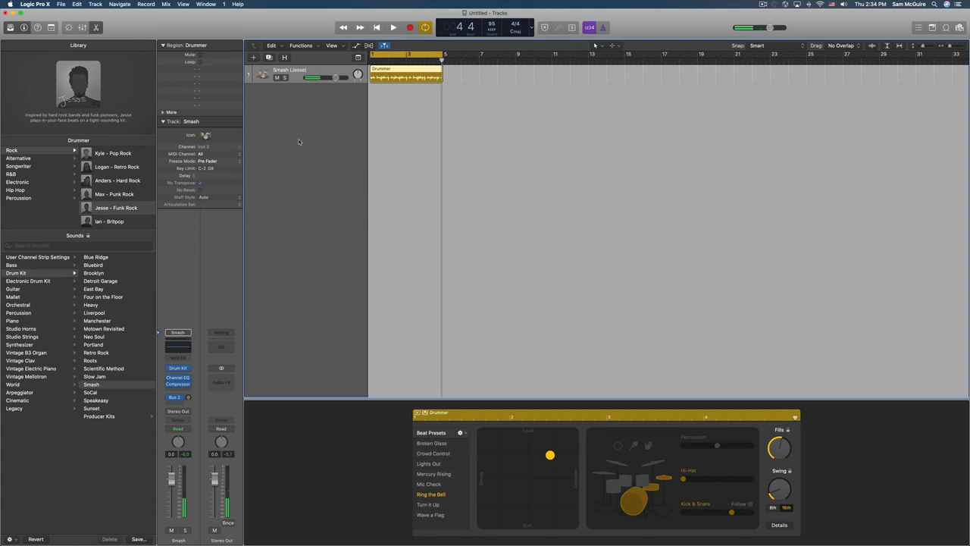
Step: Create a new software instrument track, Inst 1, with an instrument plug-in loaded on it
left_click(94, 5)
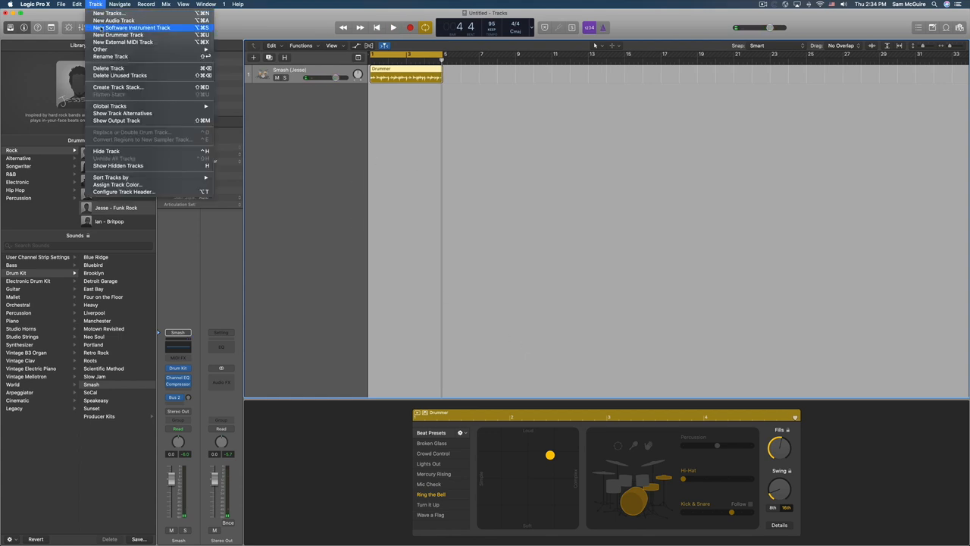
left_click(131, 27)
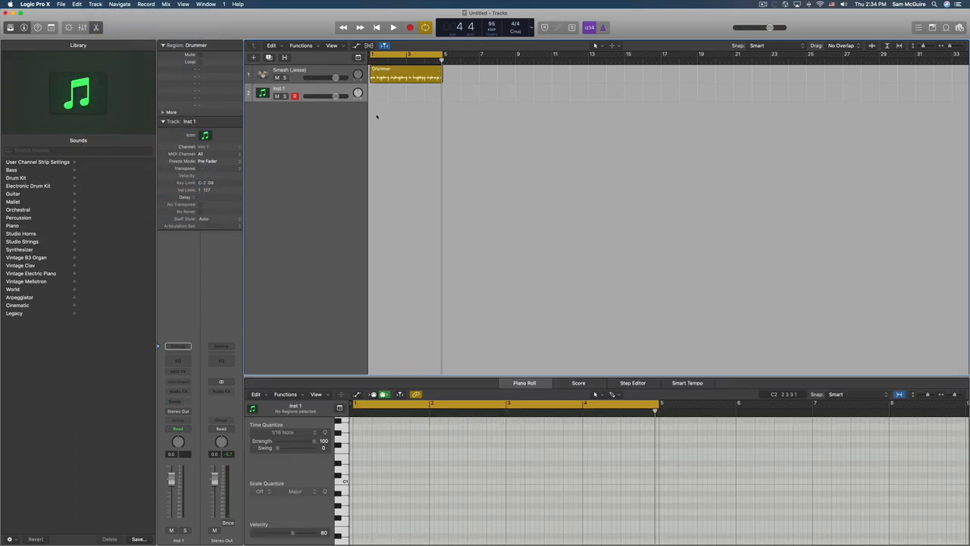
left_click(179, 361)
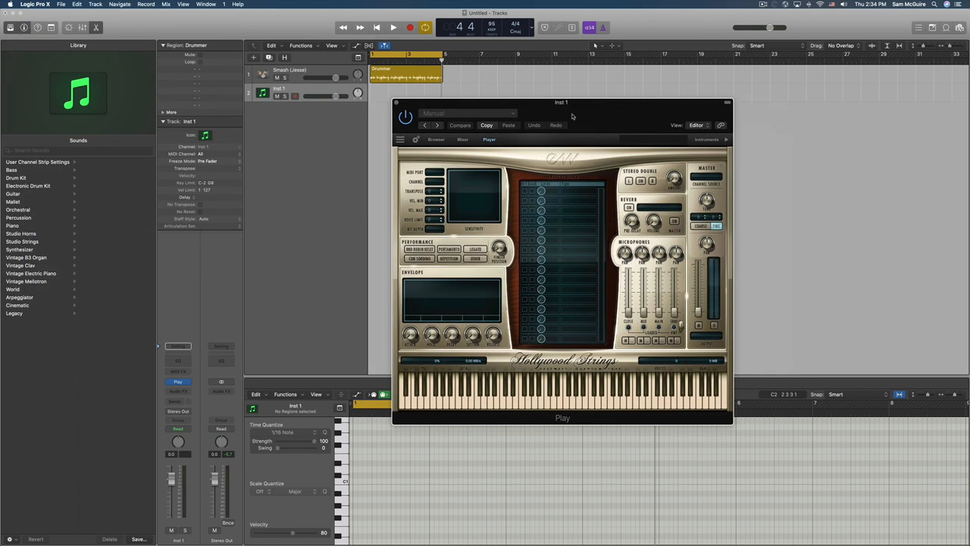
Step: Browse the PLAY plug-in library to EW Fab Four > Drums
left_click(437, 140)
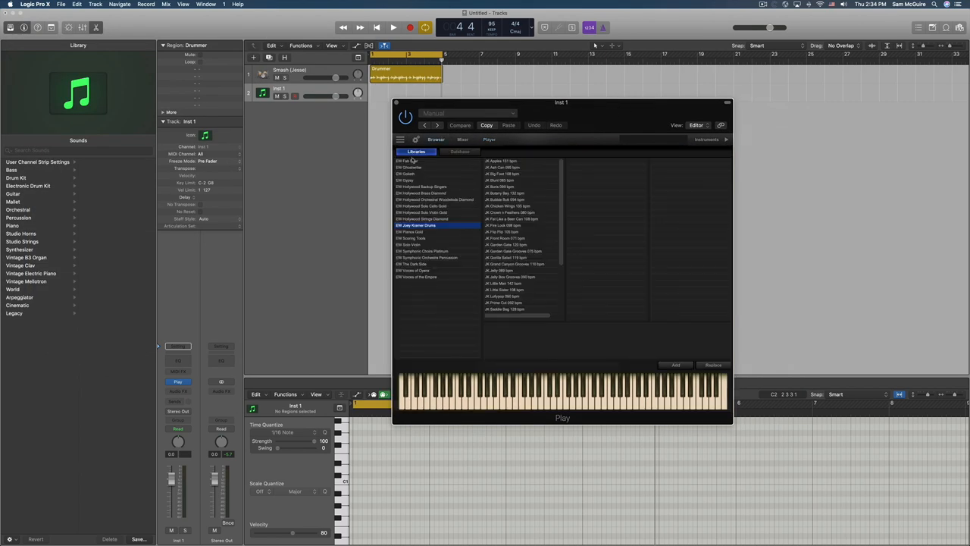
left_click(409, 160)
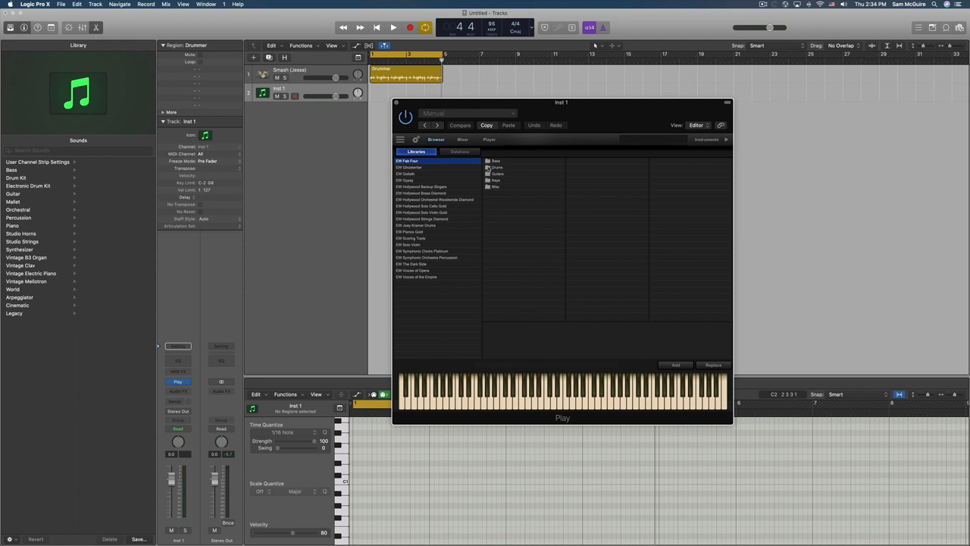
left_click(497, 167)
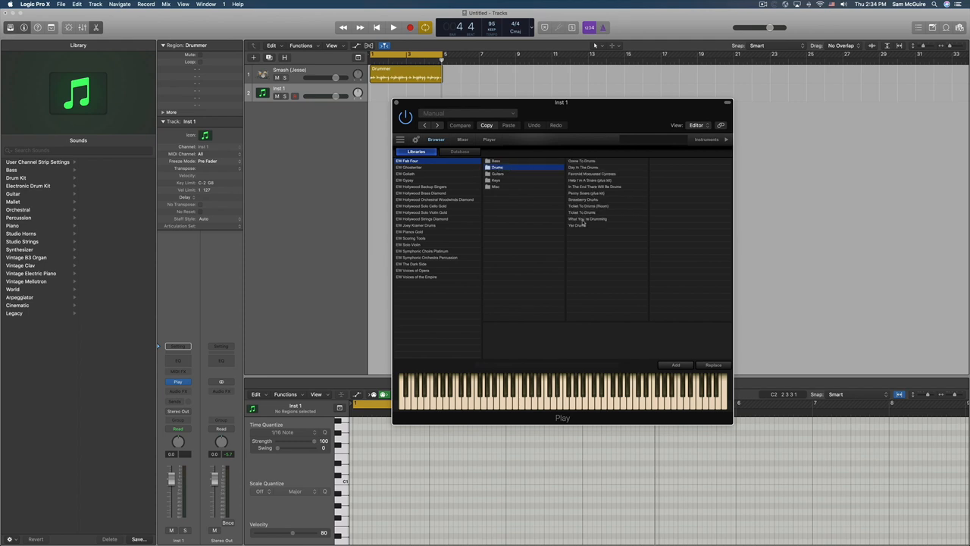
mouse_move(582, 218)
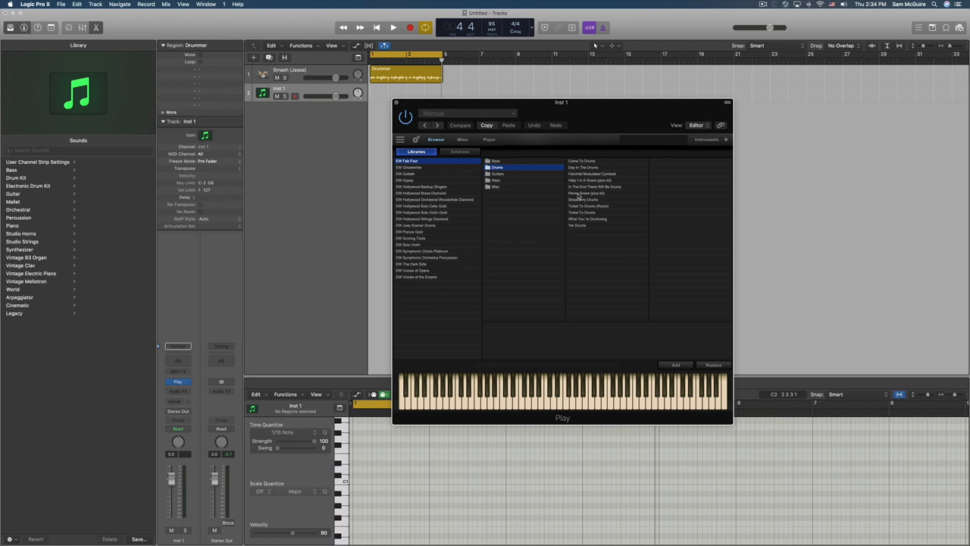
Step: Audition Penny Snare and Day In The Drums, then load the What You're Drumming kit
left_click(585, 194)
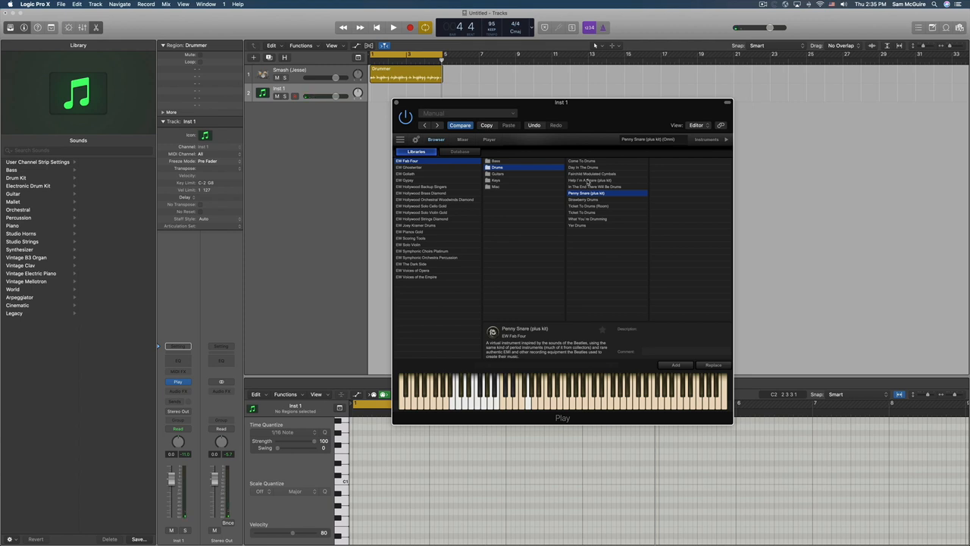
left_click(590, 187)
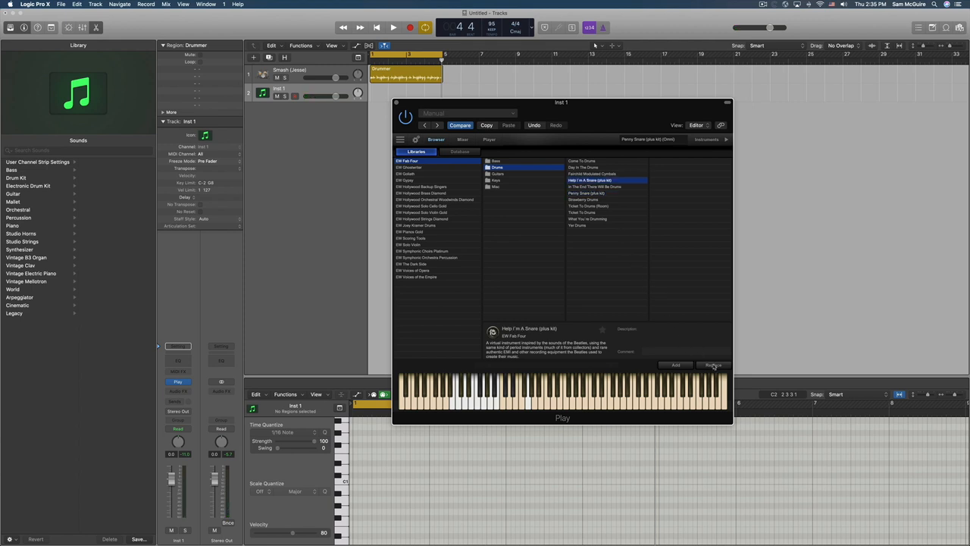
left_click(713, 364)
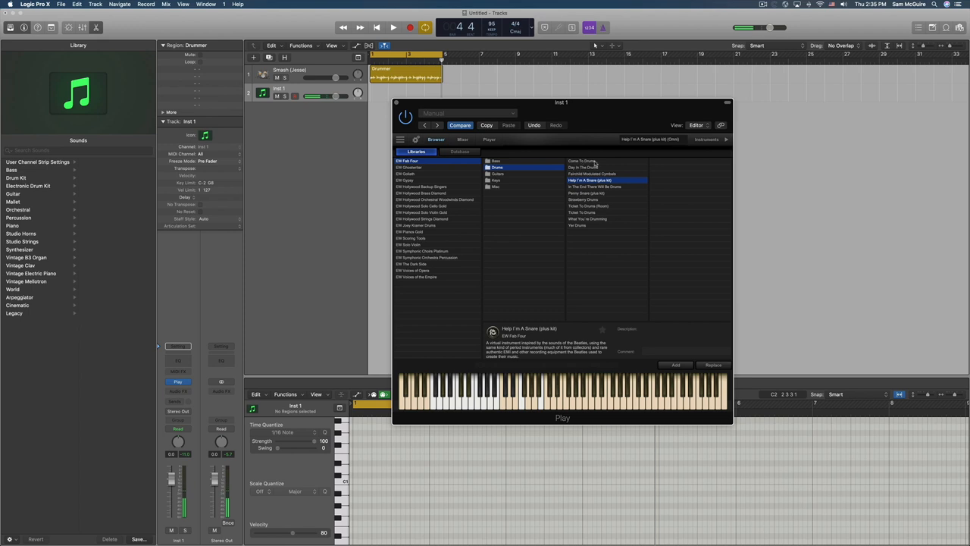
left_click(606, 166)
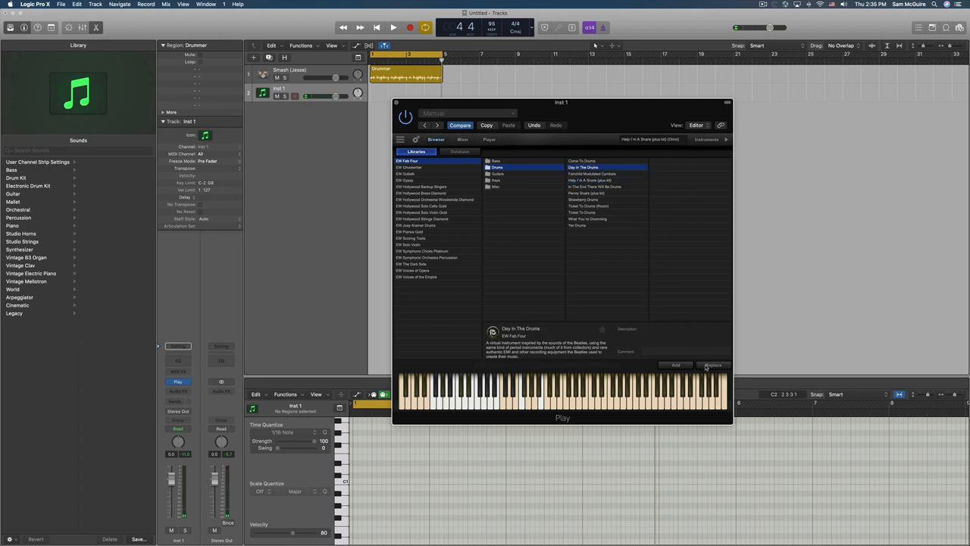
left_click(712, 364)
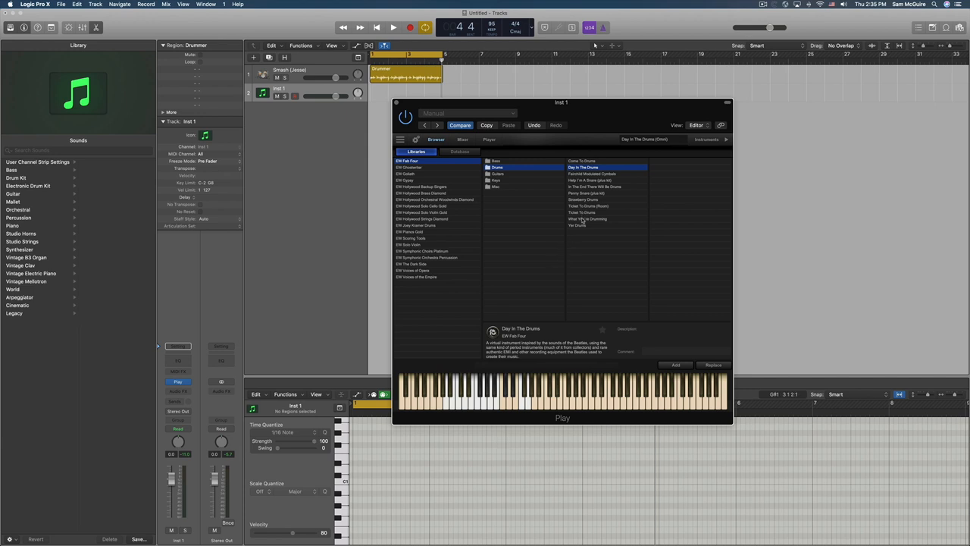
left_click(588, 219)
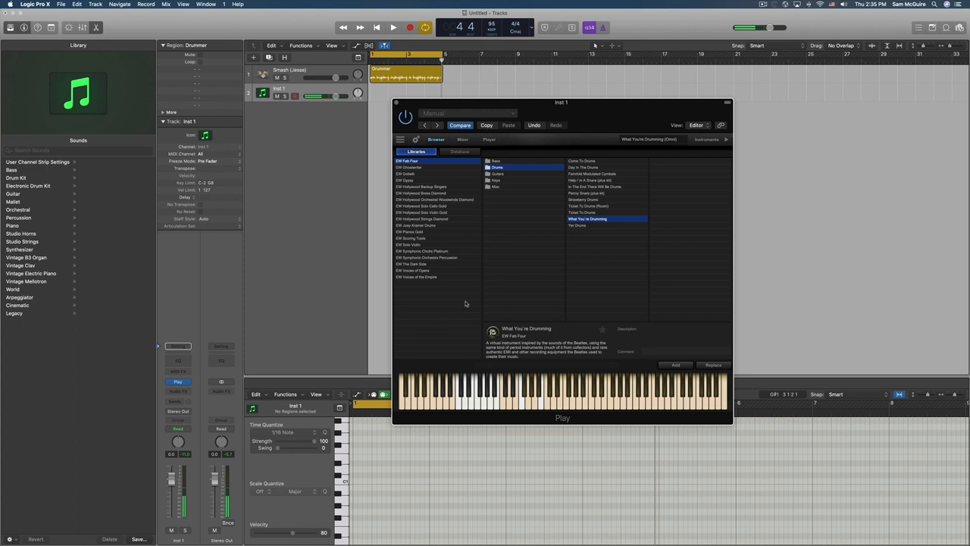
left_click_drag(561, 104, 710, 92)
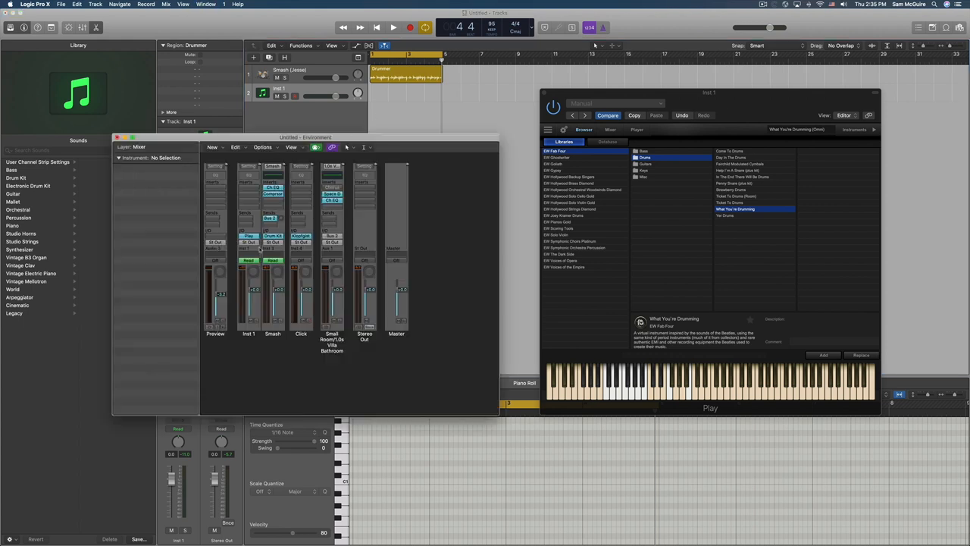
mouse_move(271, 276)
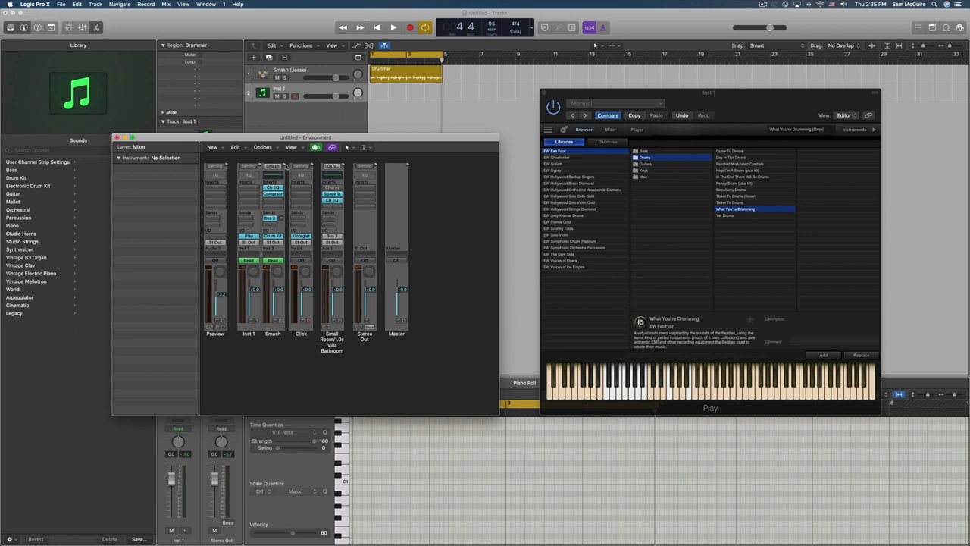
mouse_move(233, 220)
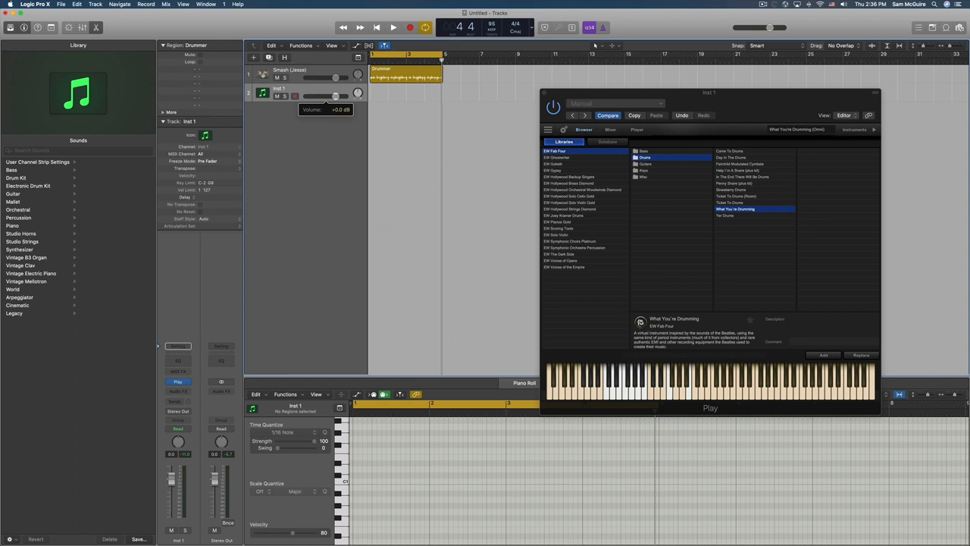
left_click_drag(336, 100, 335, 91)
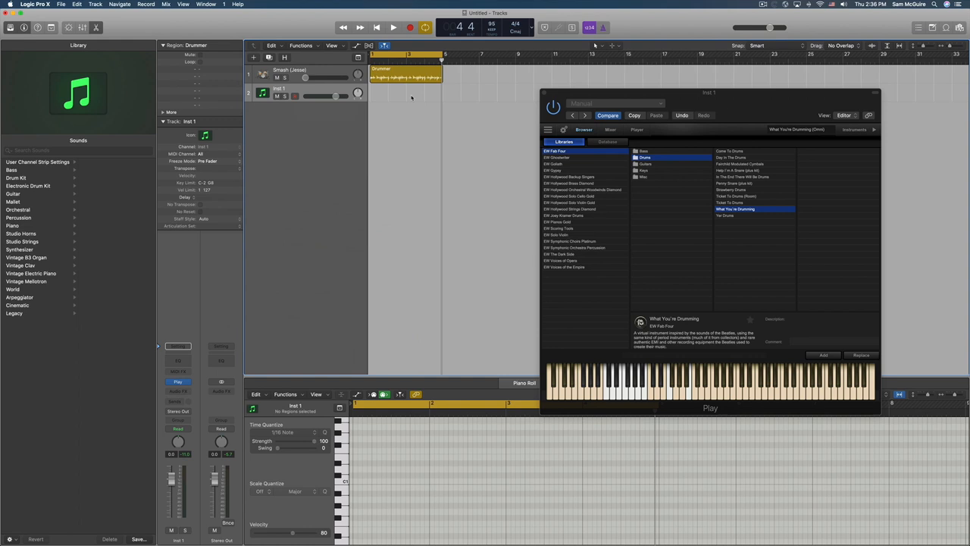
left_click(393, 28)
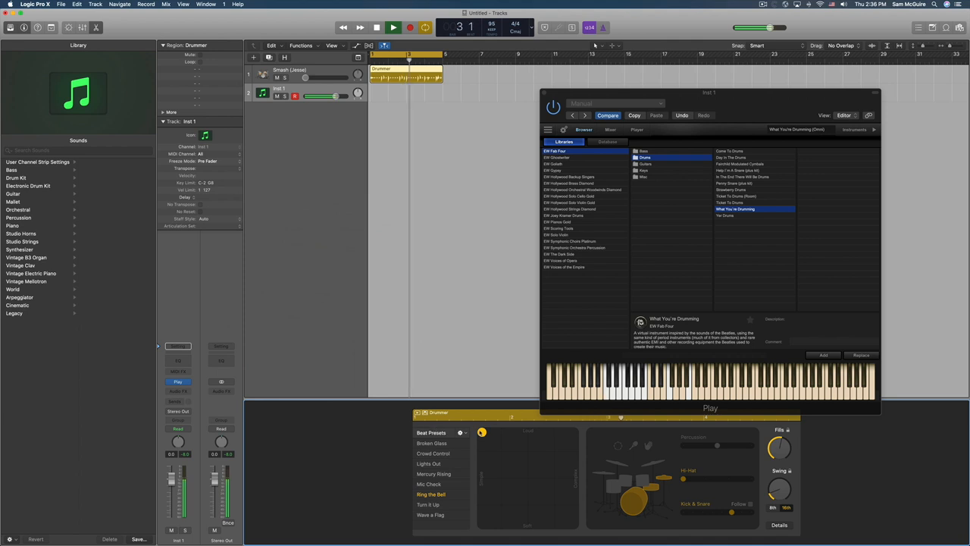
Step: Play the Drummer region with its editor open and the Fab Four kit's Player page showing
left_click(637, 129)
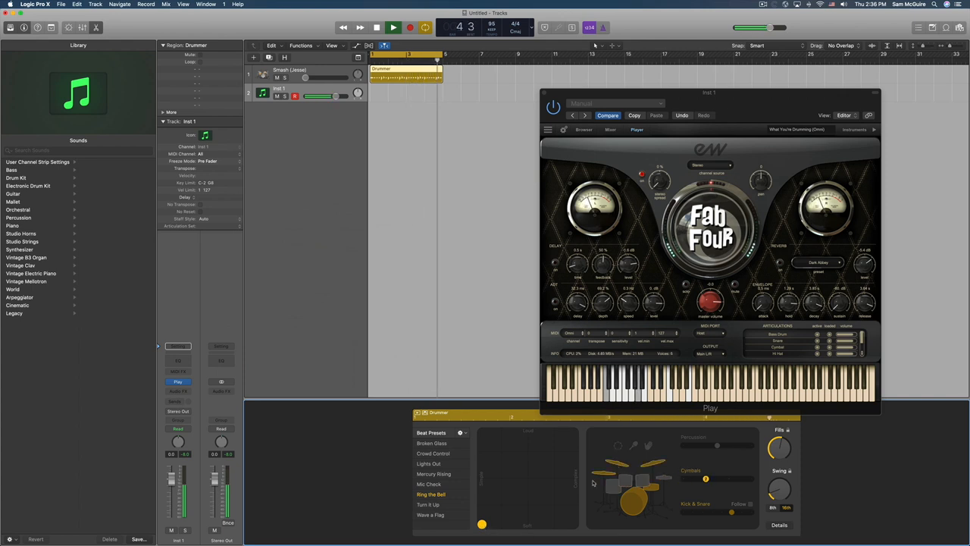
left_click(391, 27)
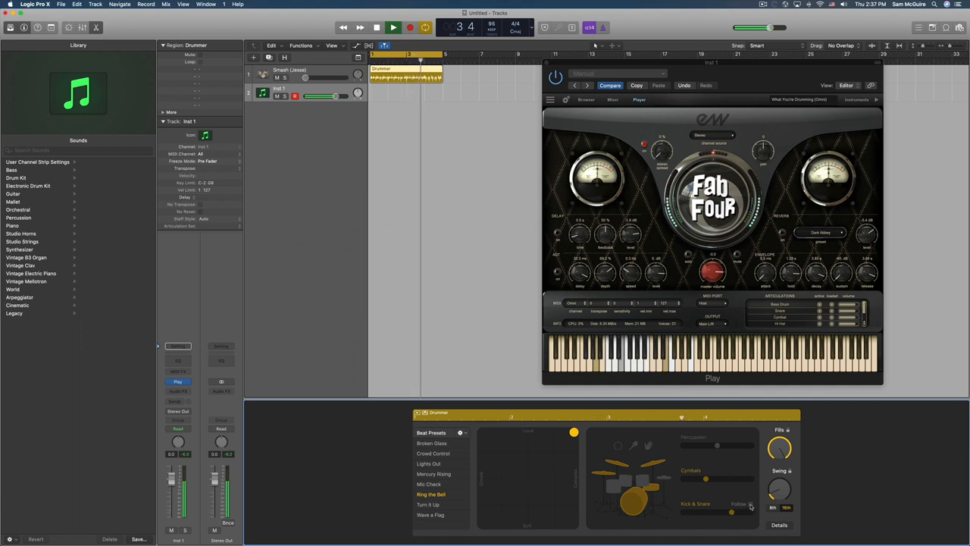
left_click(779, 525)
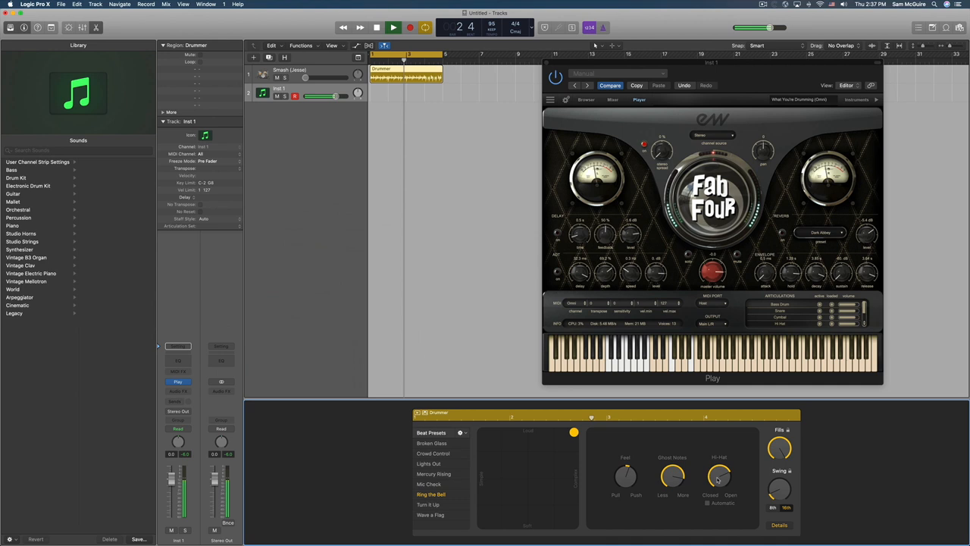
Step: Review the per-drum kit piece settings during playback and apply the Broken Glass beat preset
left_click(393, 27)
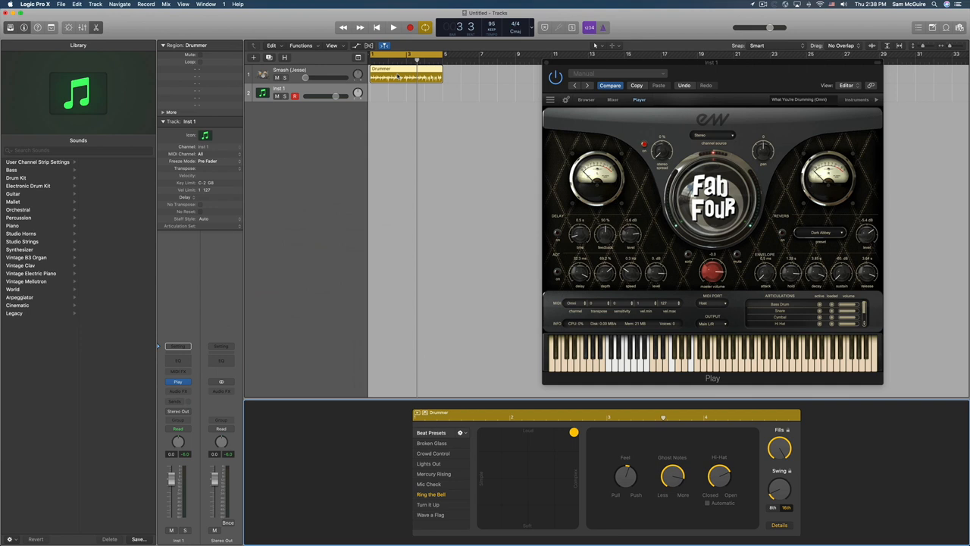
left_click(393, 27)
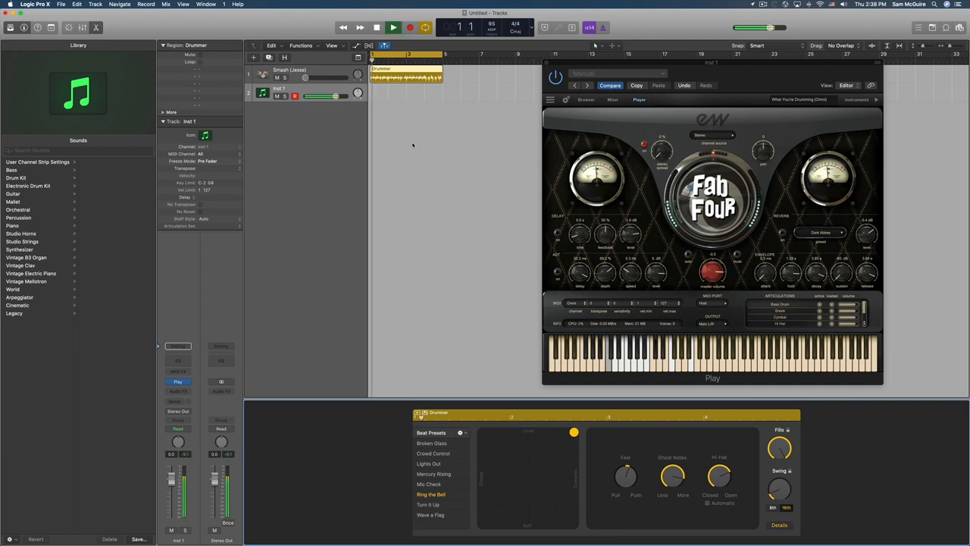
left_click(433, 472)
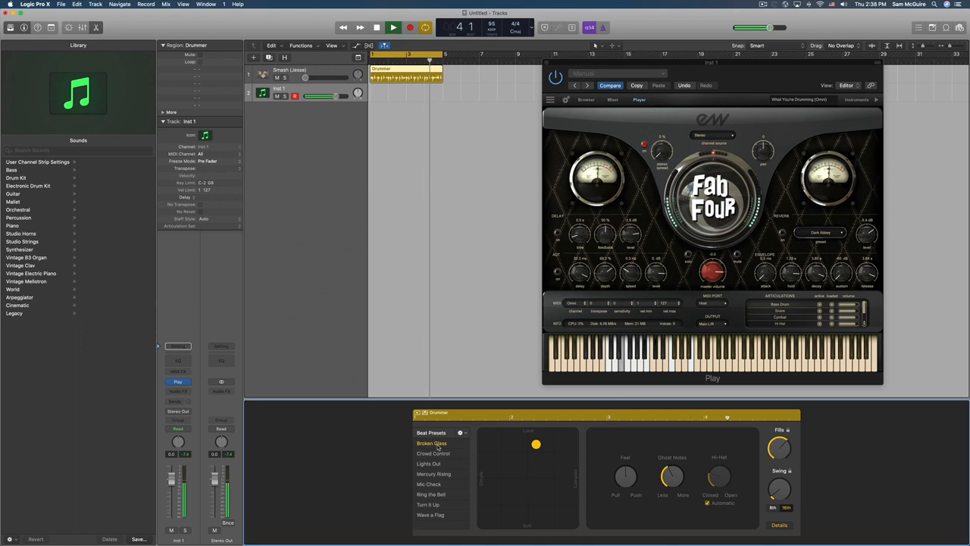
left_click(461, 432)
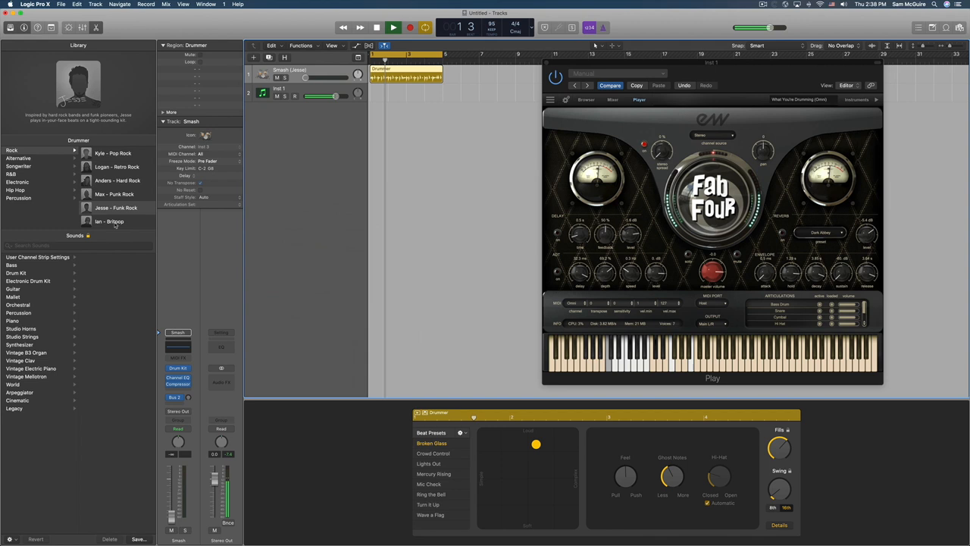
Step: Replace the track's drummer via Change Drummer and list the Rock genre drummers
left_click(18, 165)
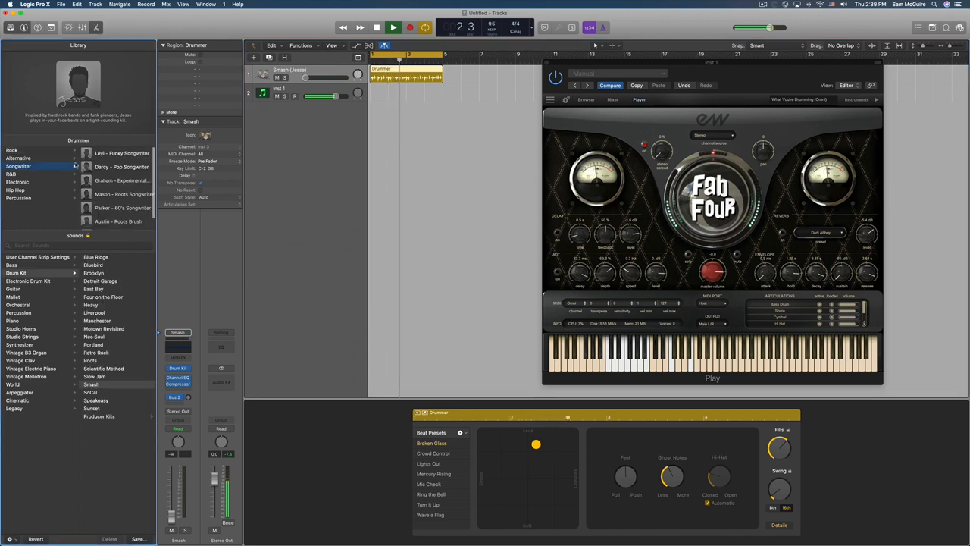
left_click(121, 153)
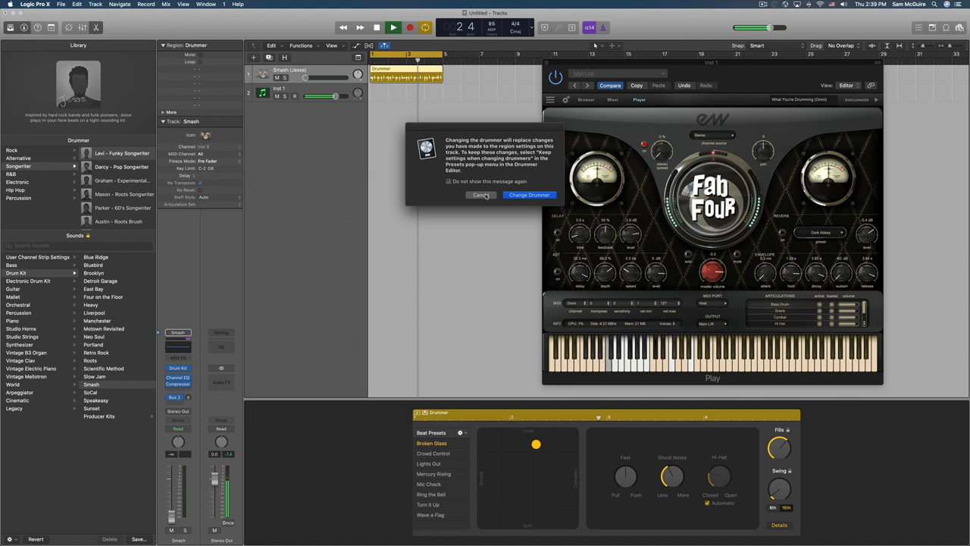
left_click(528, 194)
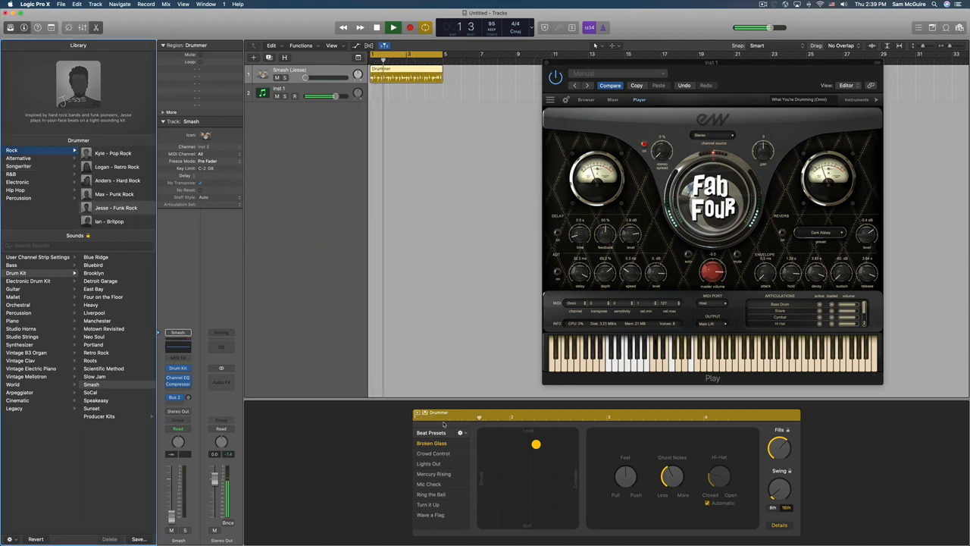
Step: Audition a Rock drummer and the Roots Songwriter drummer during playback
left_click(461, 434)
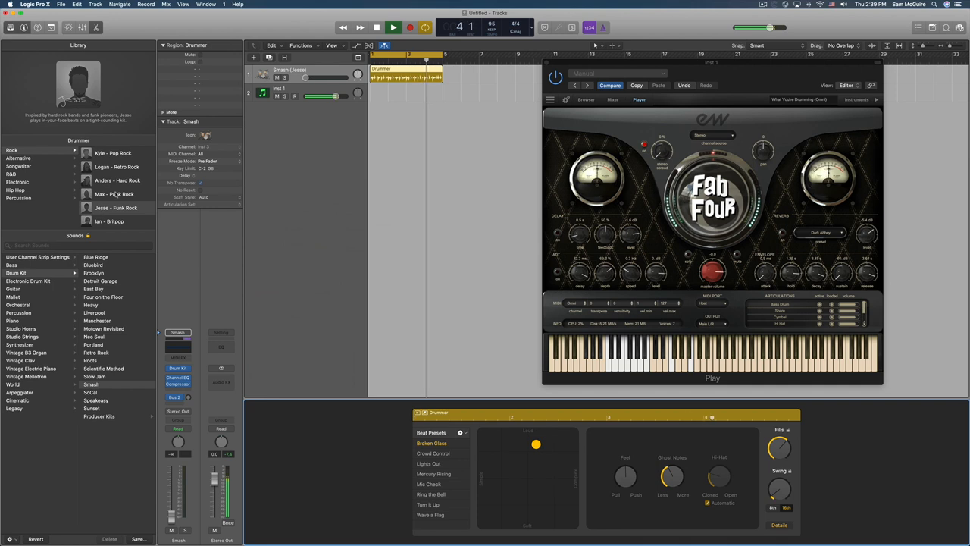
left_click(18, 166)
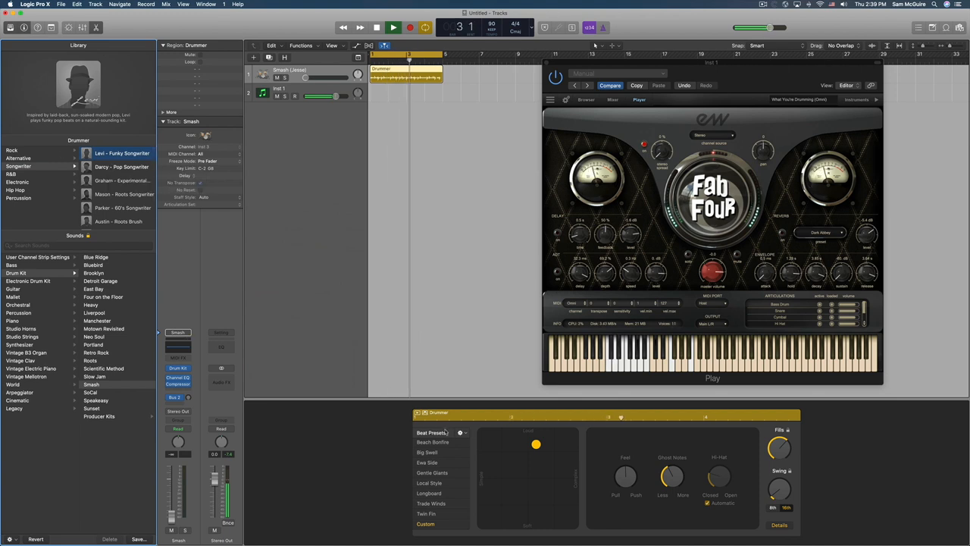
left_click(460, 432)
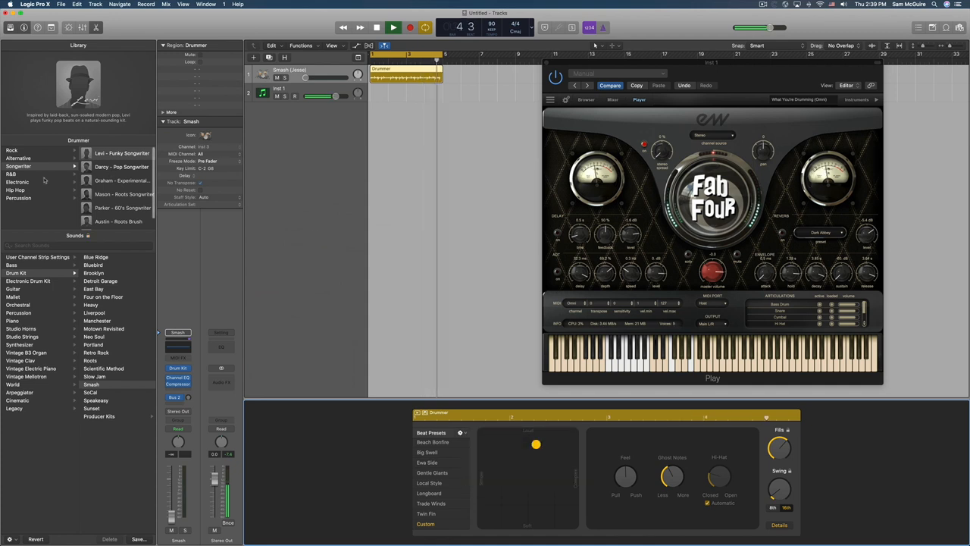
left_click(123, 194)
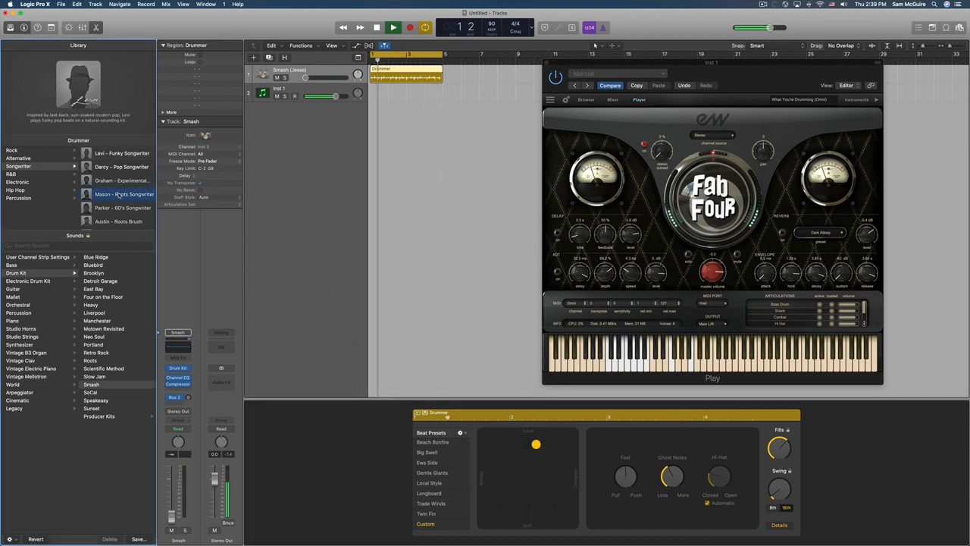
left_click(125, 194)
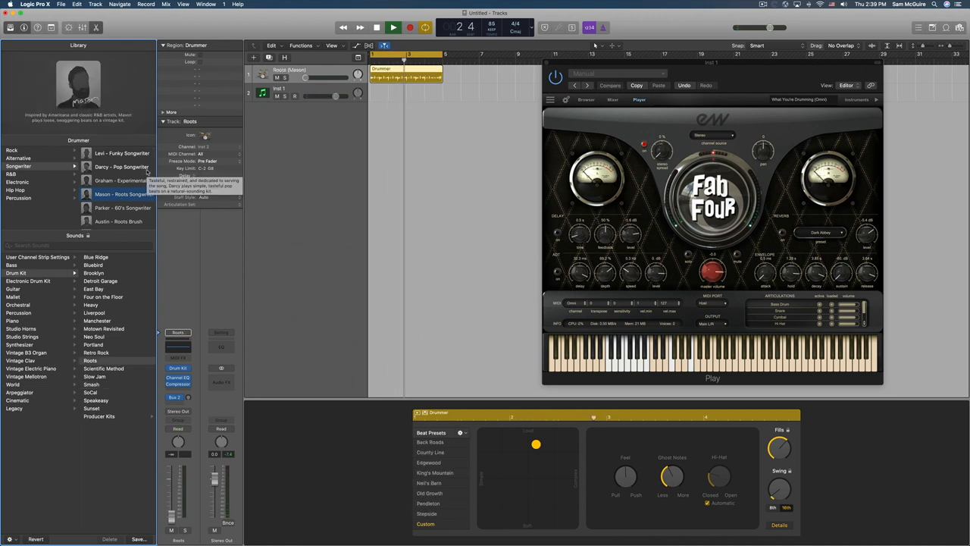
left_click(393, 27)
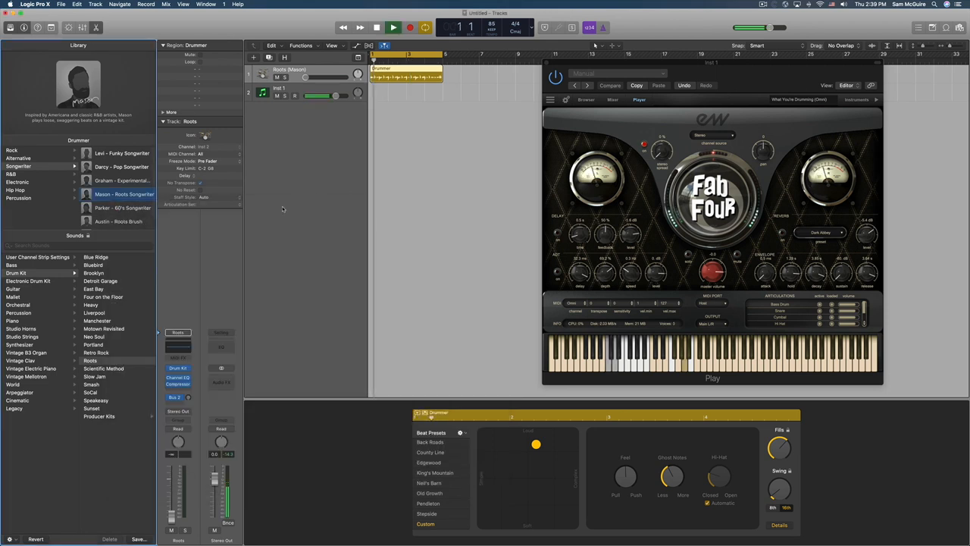
left_click(461, 432)
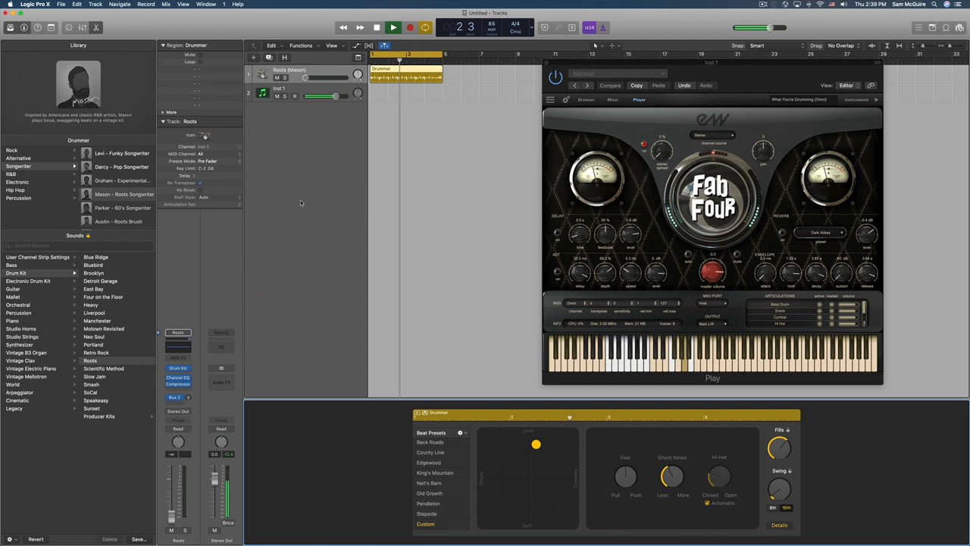
Step: Audition Modern R&B, Big Room EDM, Tech House and Dubstep drummers, ending with the region on Inst 1 in the Piano Roll
left_click(121, 208)
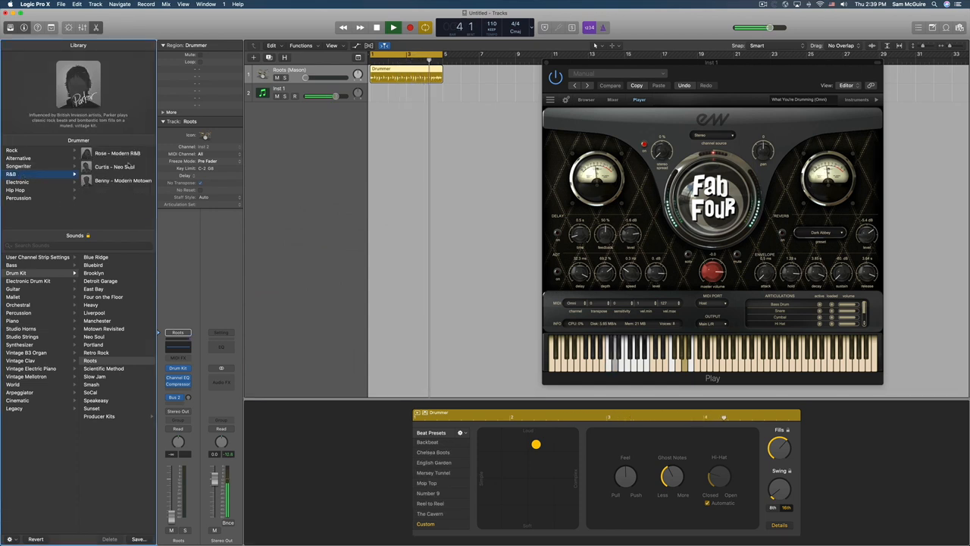
left_click(118, 153)
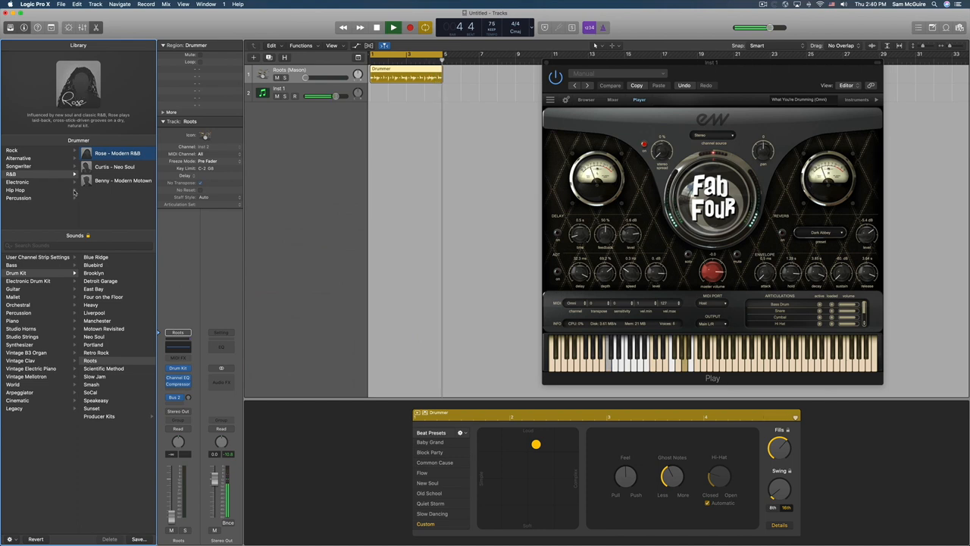
left_click(122, 181)
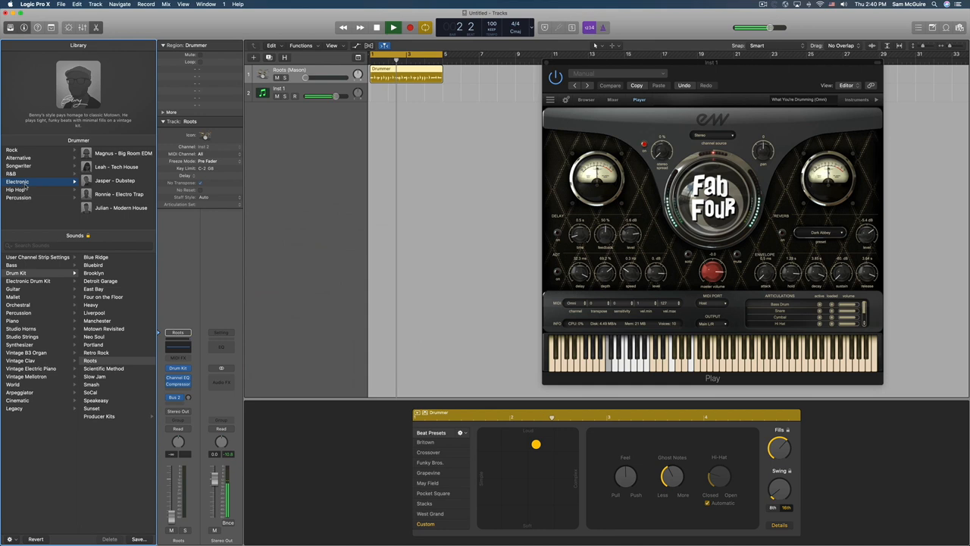
left_click(113, 152)
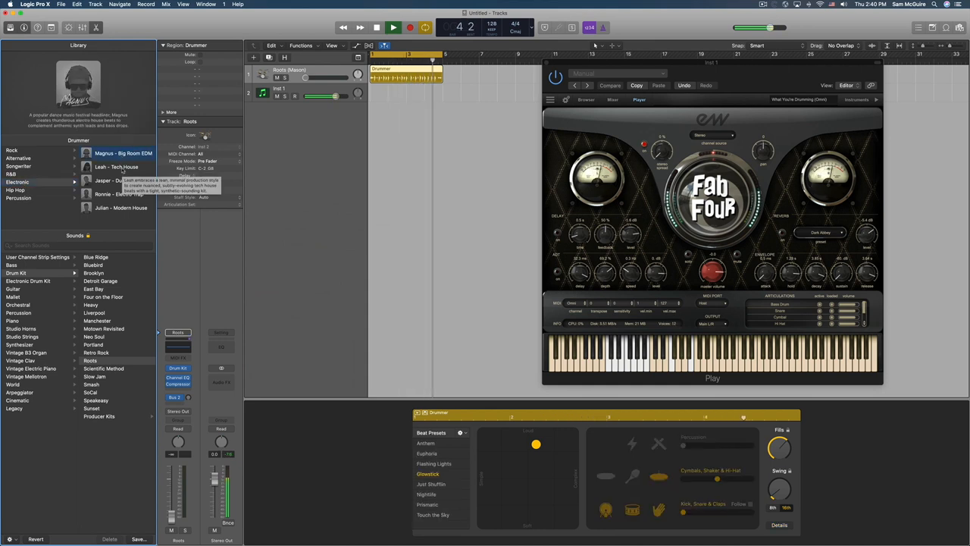
left_click(115, 166)
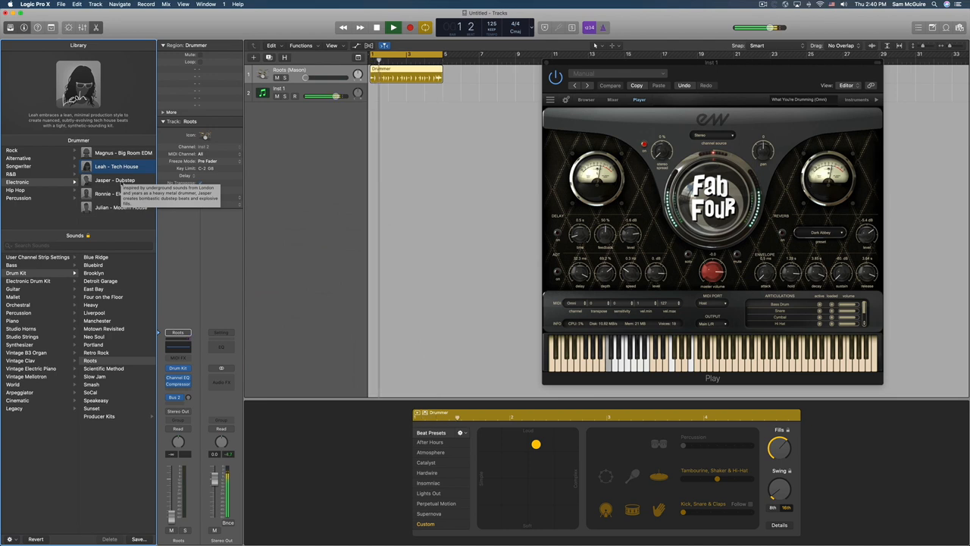
left_click(116, 178)
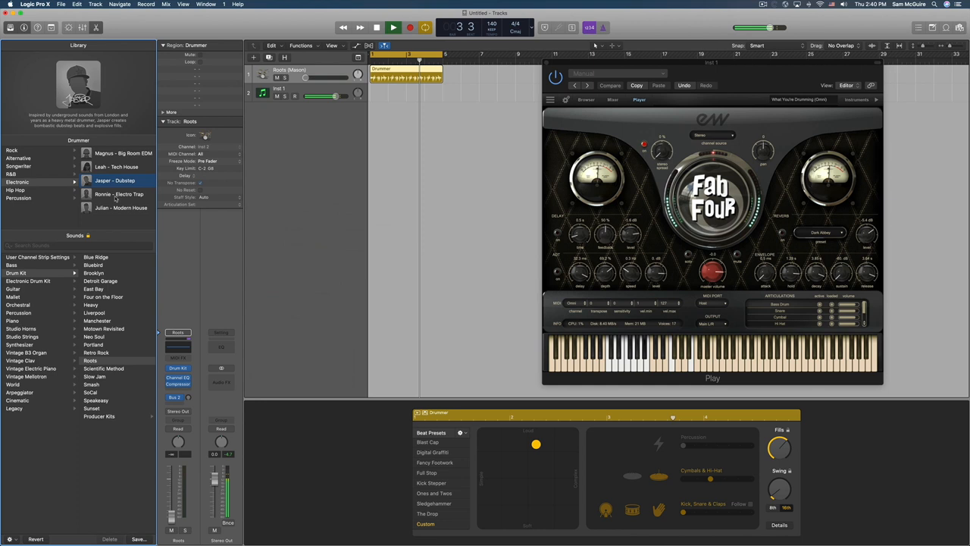
left_click(12, 150)
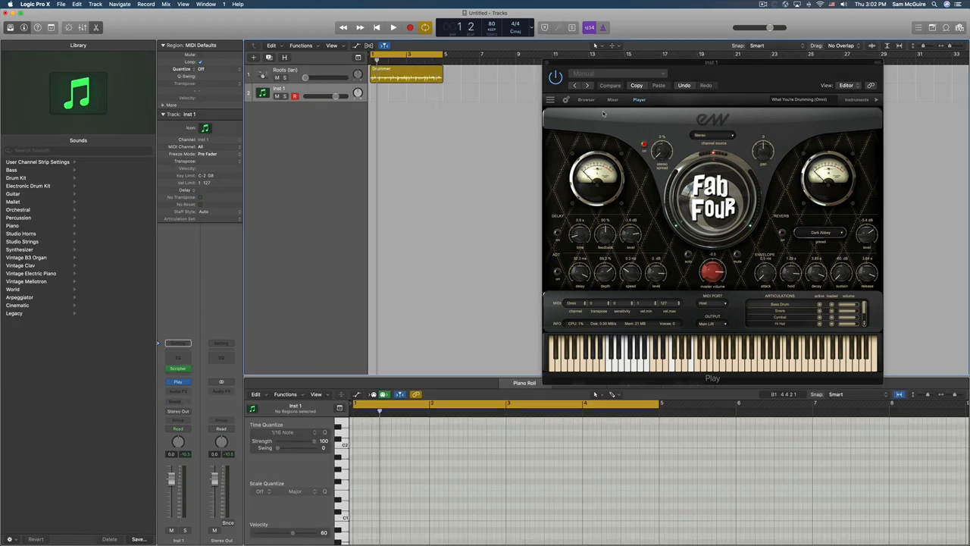
Step: Check the Inst 1 channel strip plug-in and list the available MIDI effects for the track
left_click(392, 27)
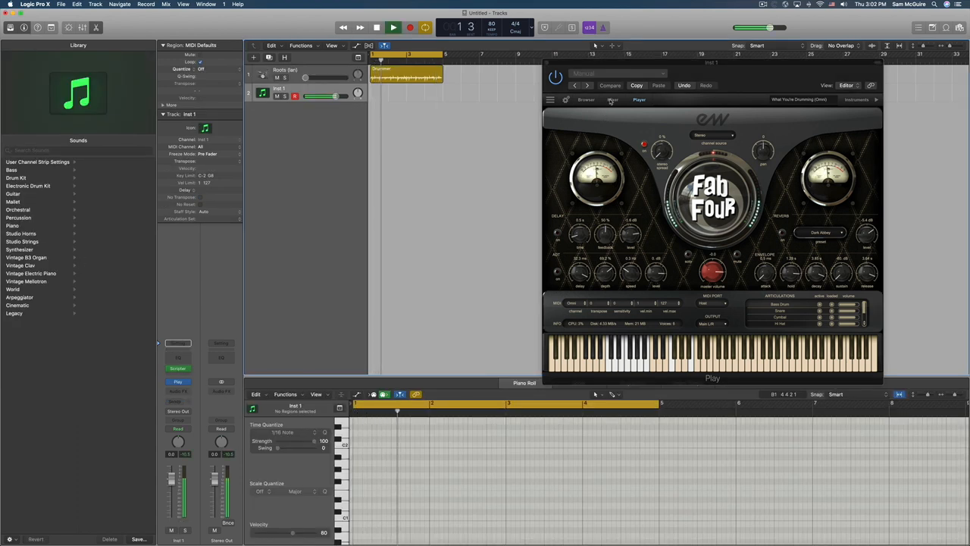
left_click(612, 100)
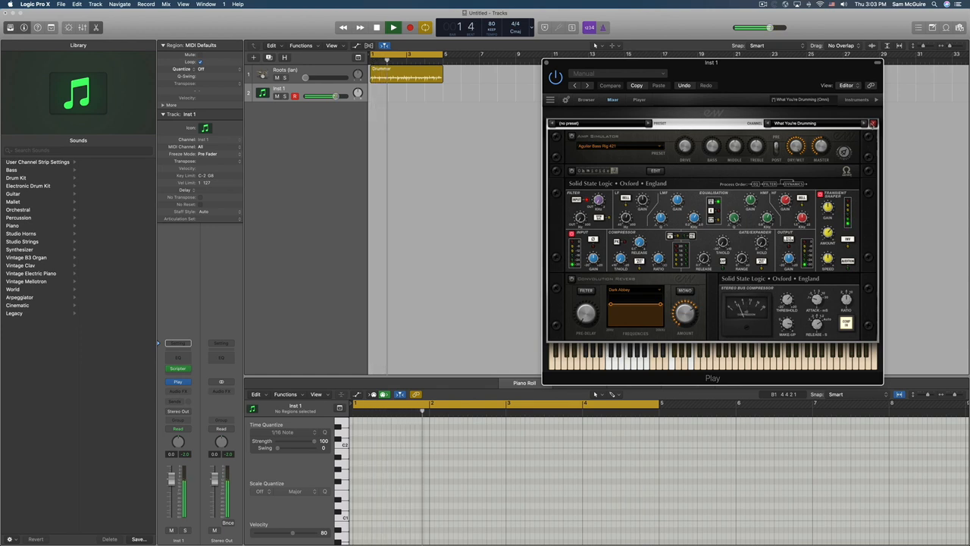
left_click(613, 100)
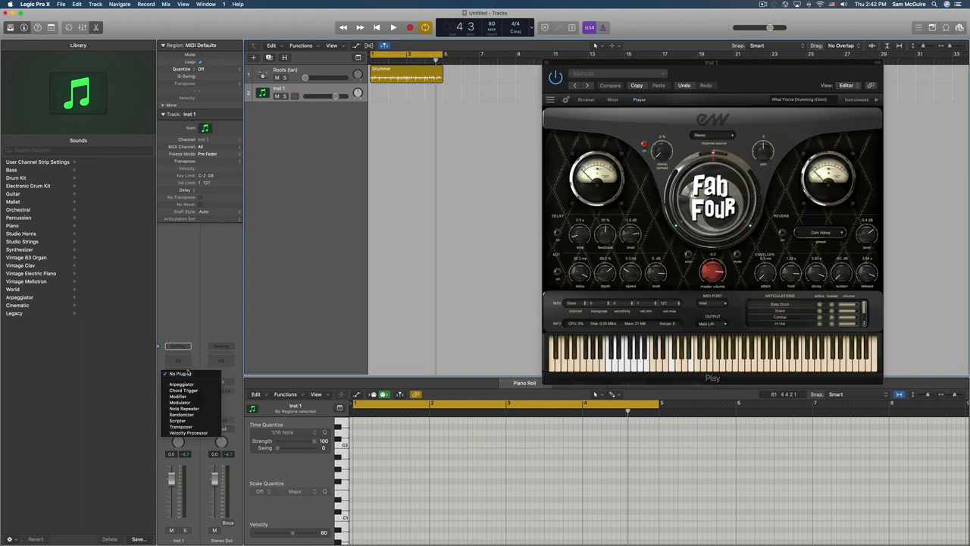
Step: Insert Scripter on Inst 1 with the Drum Kit Designer Remapper preset
left_click(177, 396)
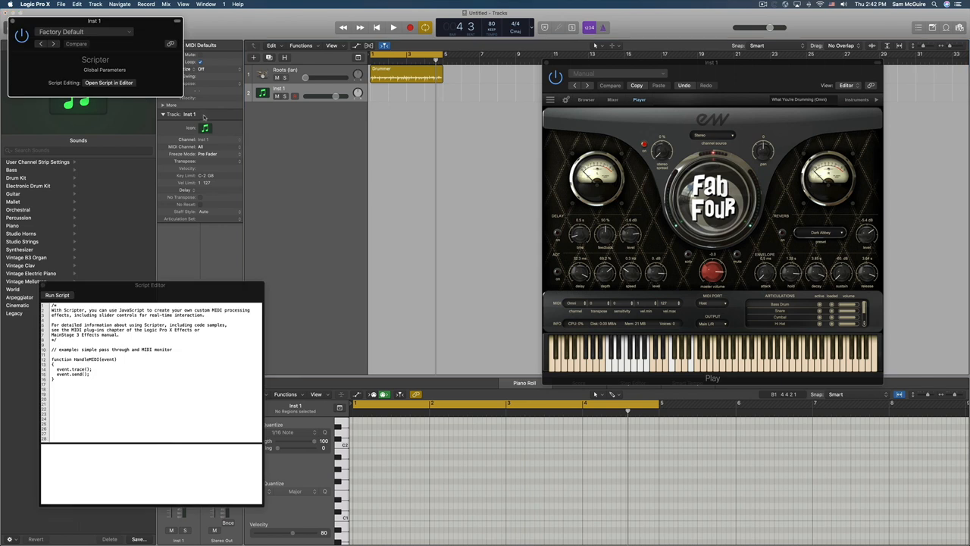
left_click(84, 32)
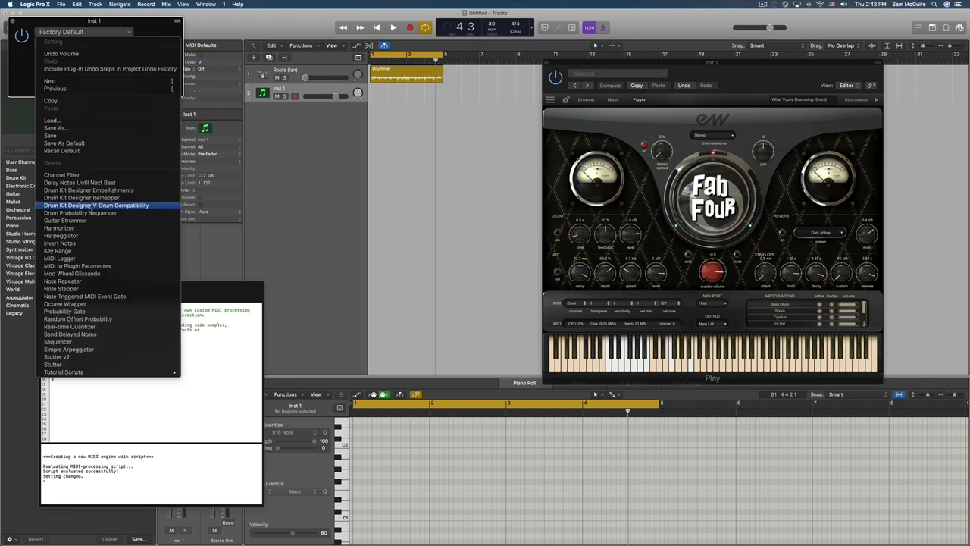
mouse_move(58, 252)
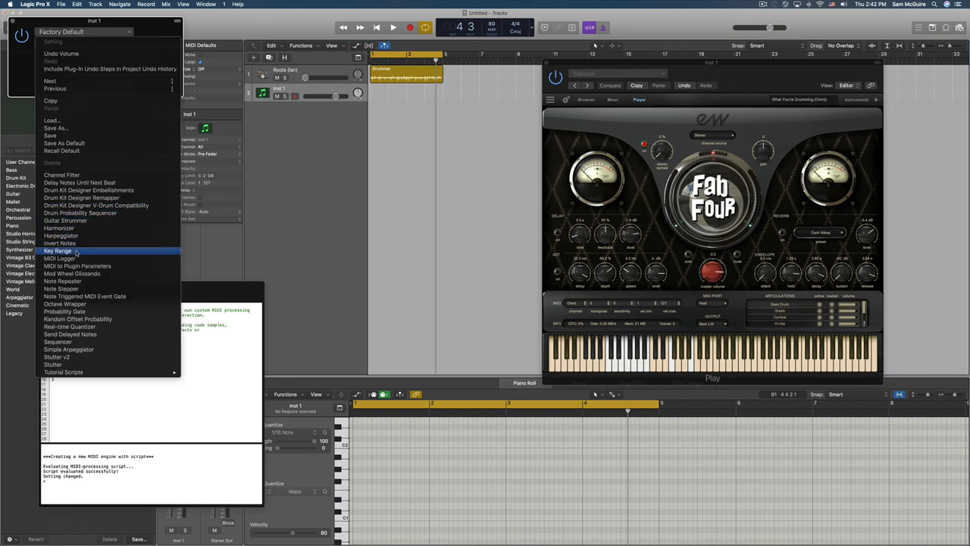
mouse_move(97, 207)
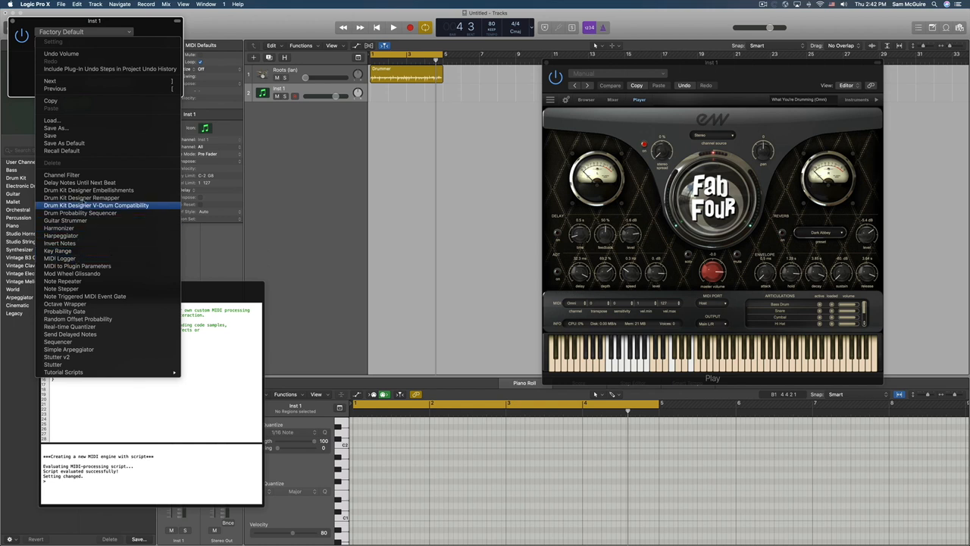
mouse_move(82, 197)
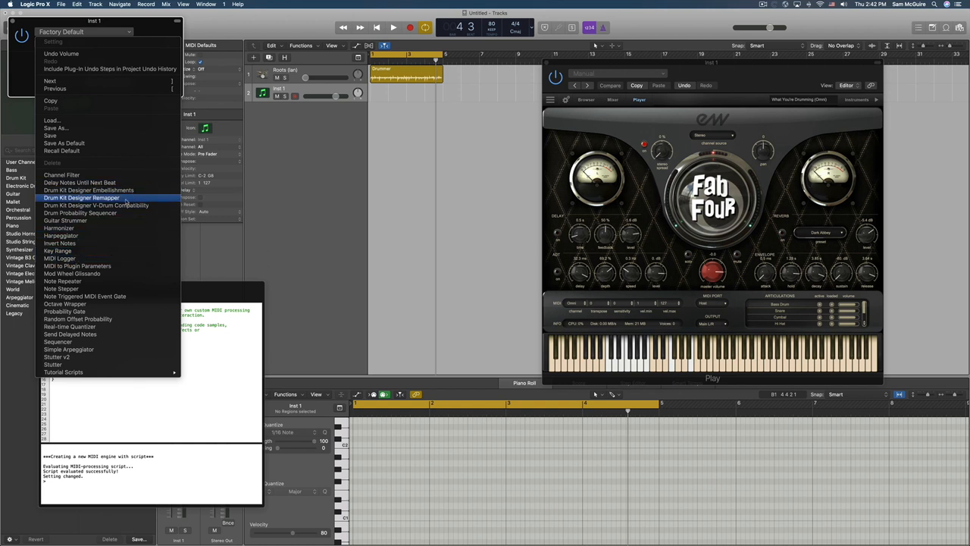
left_click(82, 197)
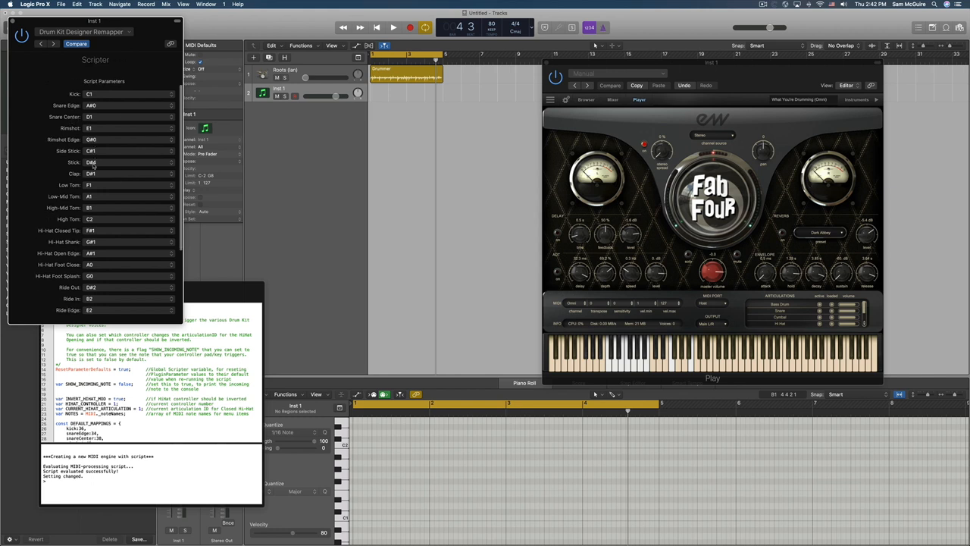
Step: Close the plug-in windows and play the Drummer region as MIDI notes in the Piano Roll
scroll("down", 3)
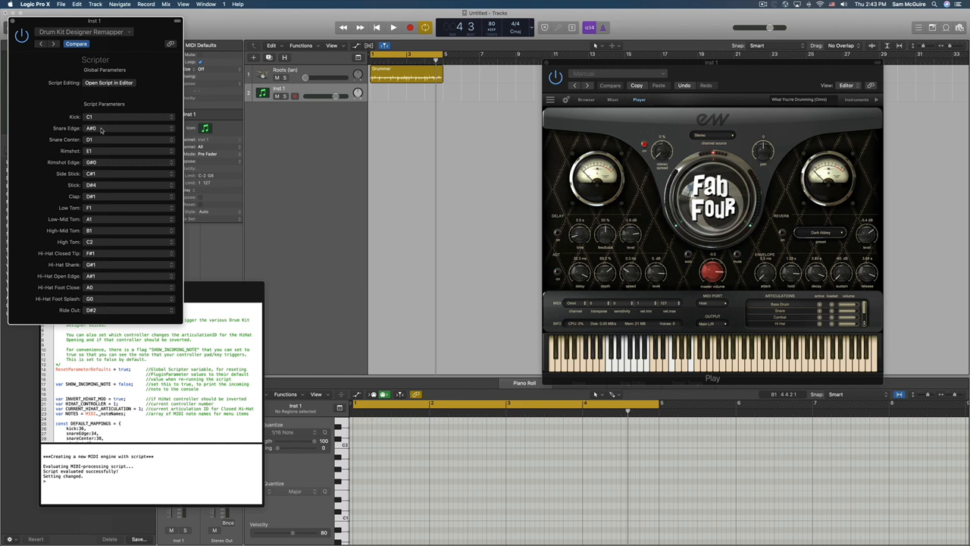
left_click(129, 128)
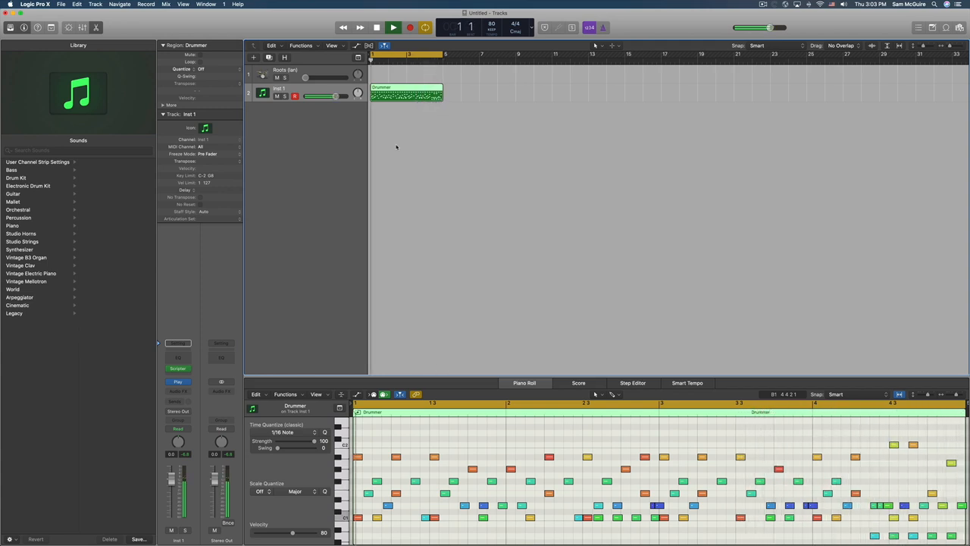
left_click(392, 27)
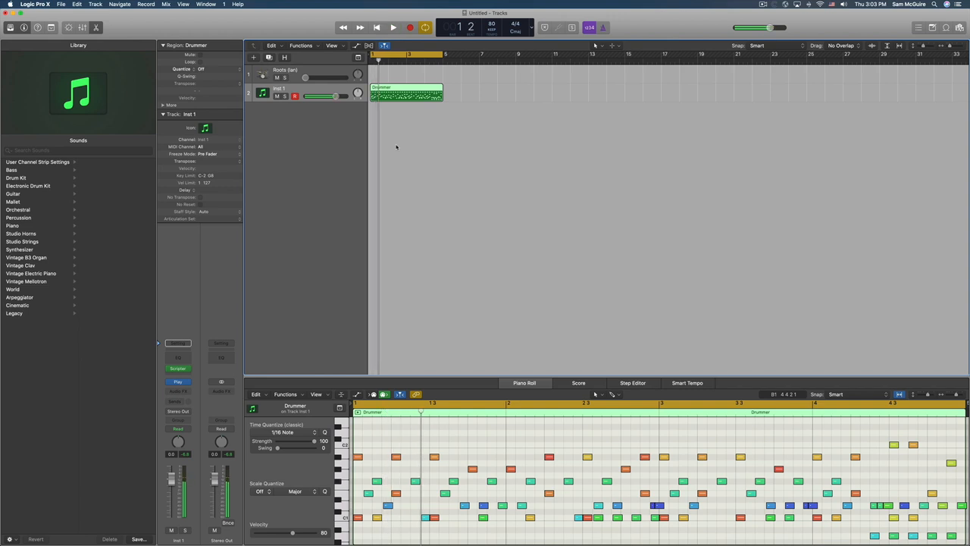